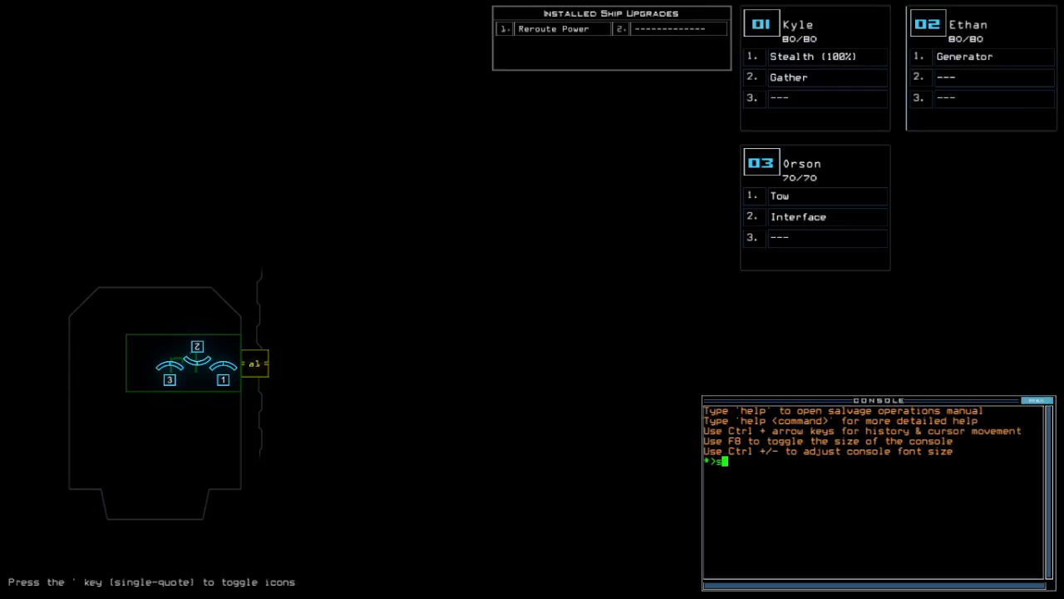
Step: Run 'status' to see the derelict: quarantined, three infestations, medium hull, scrap capacity 34
{"action": "type", "text": "status"}
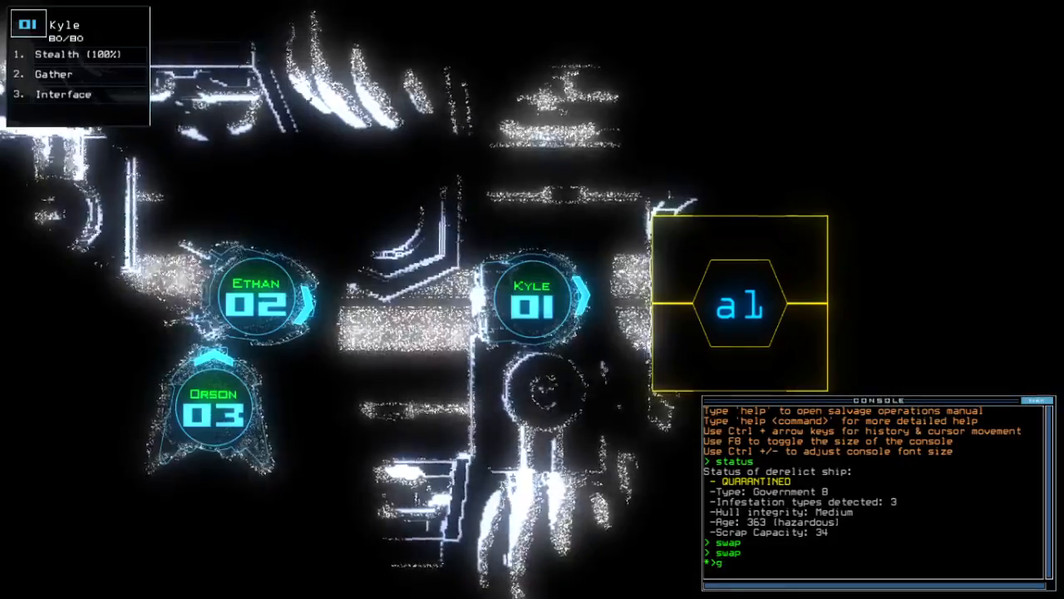
Step: Move the drones with 'go' and power the generator so defenses kill an enemy in r4
{"action": "type", "text": "go"}
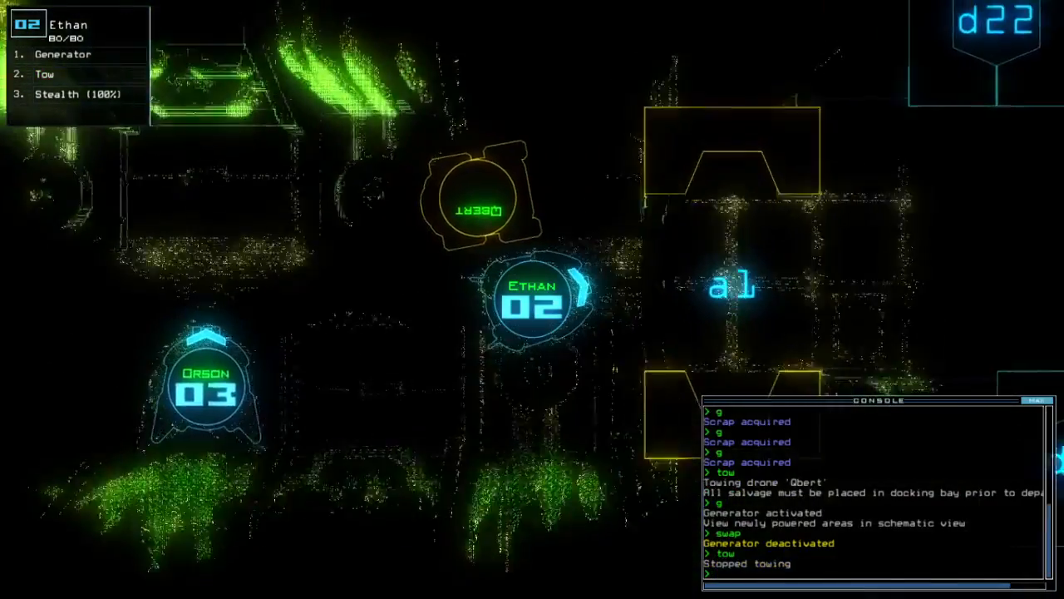
{"action": "type", "text": "generator"}
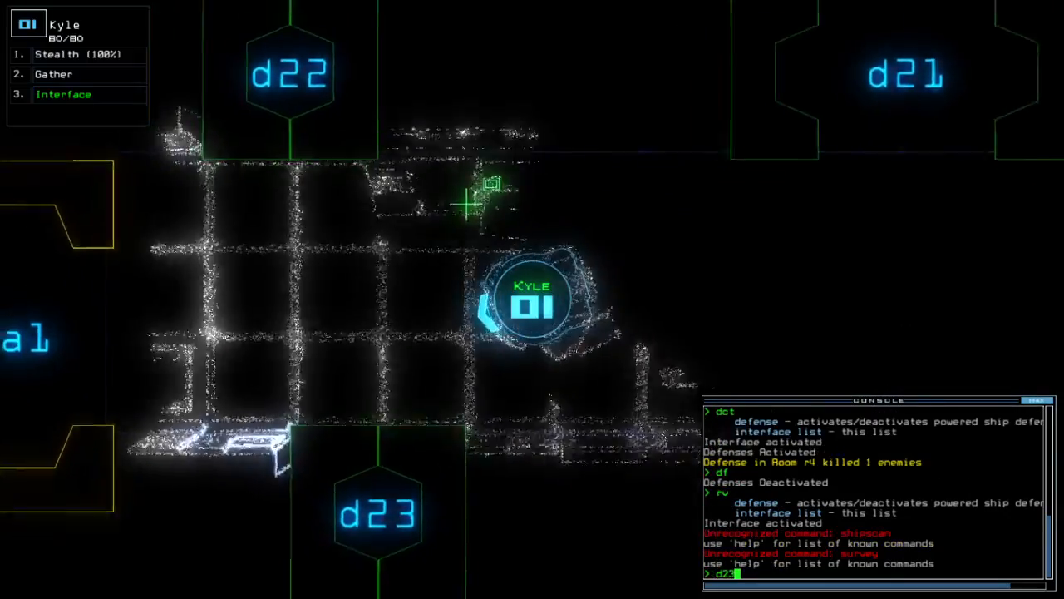
Step: Open door d23 and move Kyle toward door d12 under stealth
{"action": "key", "text": "Enter"}
{"action": "type", "text": "g"}
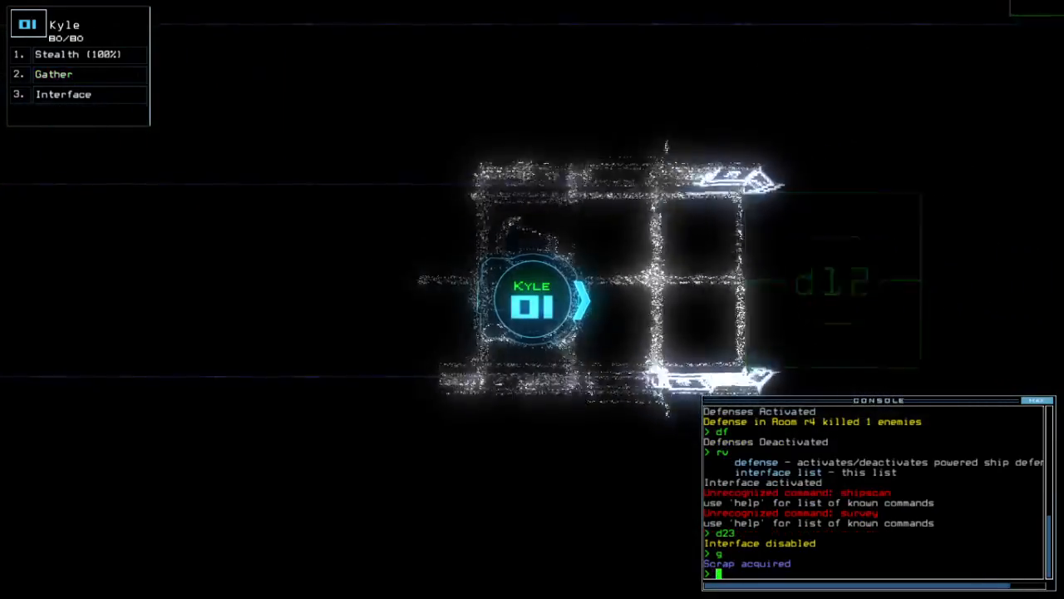
{"action": "type", "text": "st;d12"}
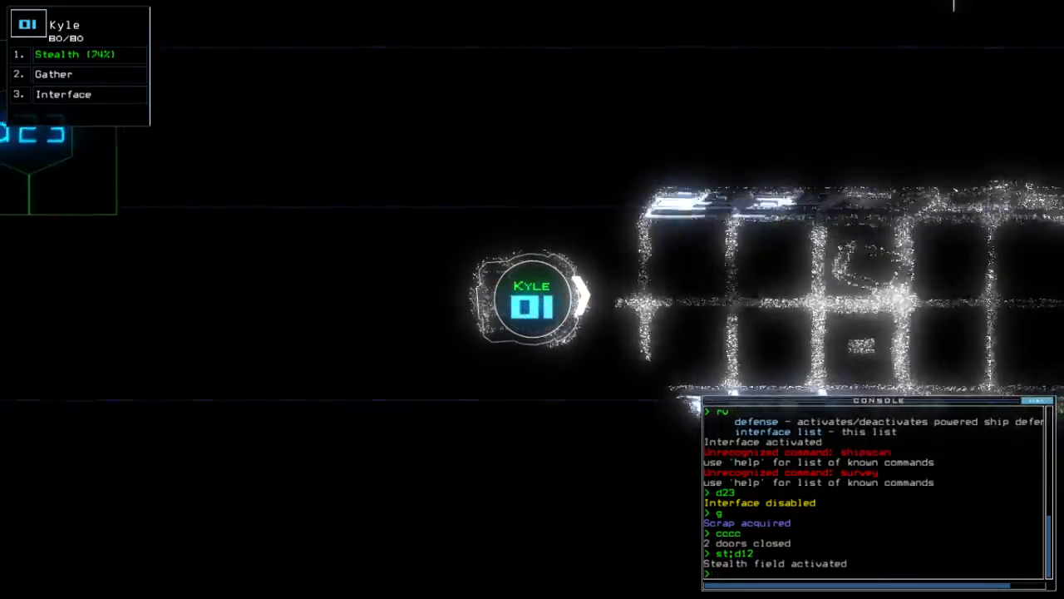
{"action": "type", "text": "d23"}
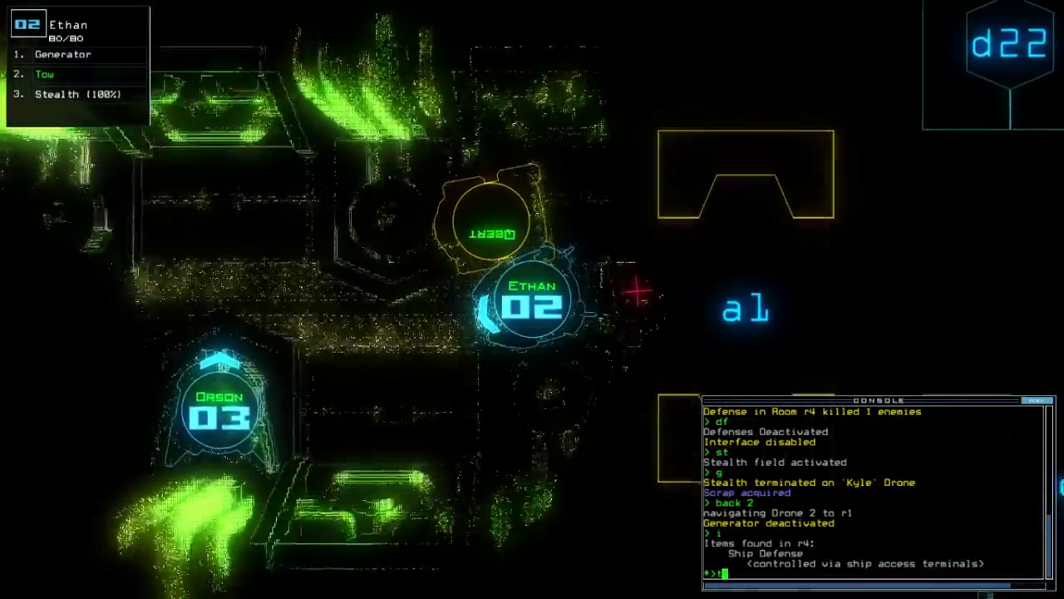
Step: Run the 'tow' command as Ethan heads back toward room r1
{"action": "type", "text": "tow"}
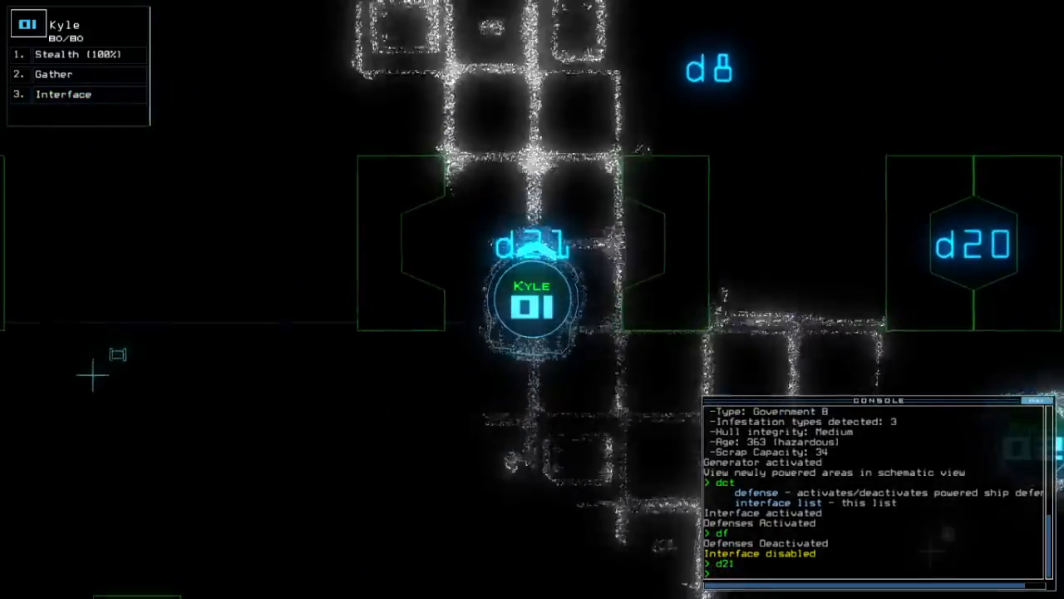
Step: Close the doors, gather items and re-power the generator, finding no powered turrets
{"action": "type", "text": "cccc"}
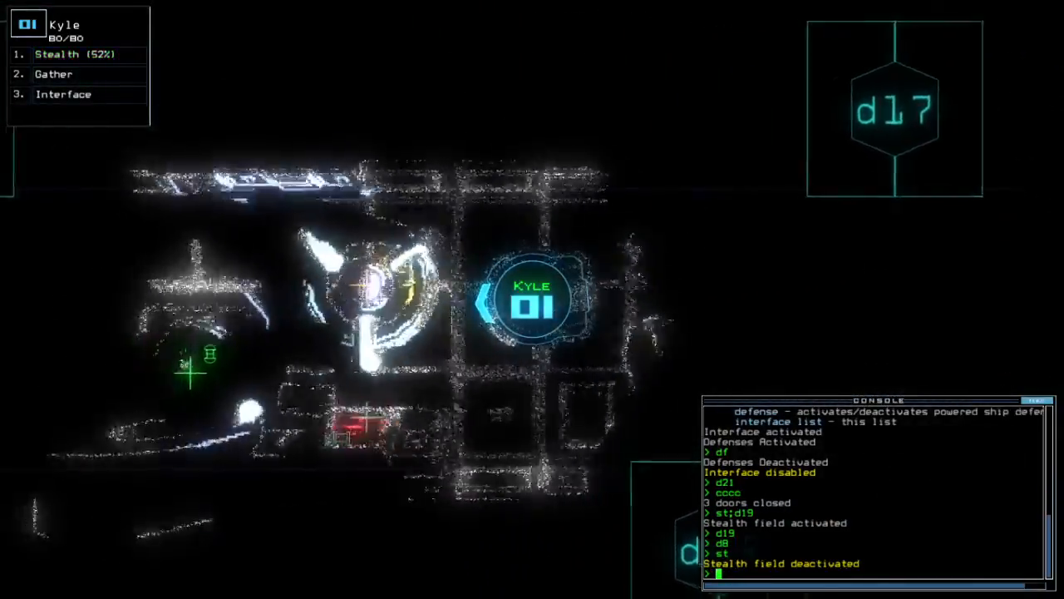
{"action": "type", "text": "ge"}
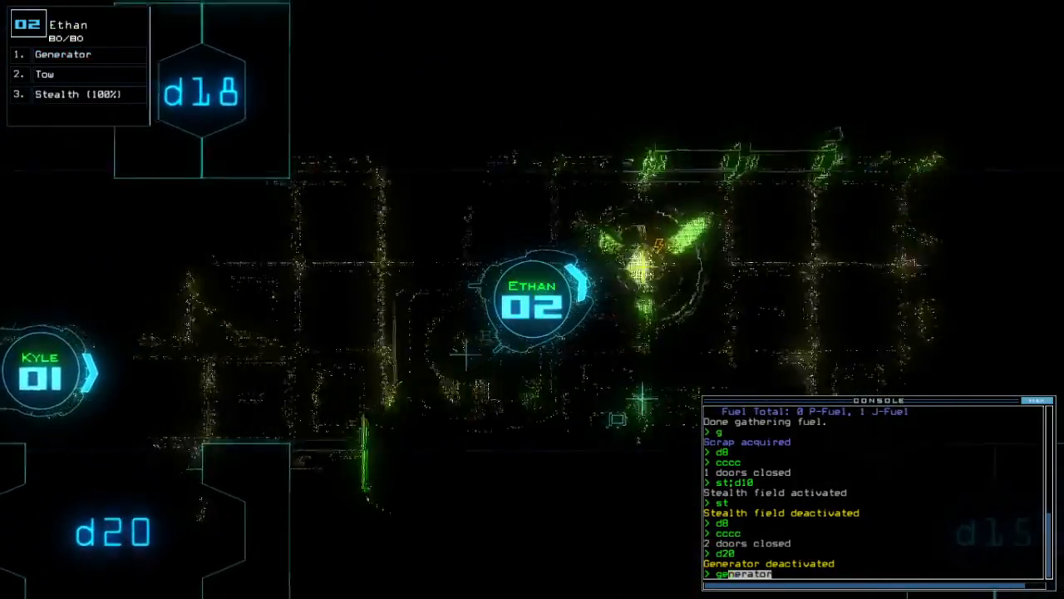
{"action": "key", "text": "enter"}
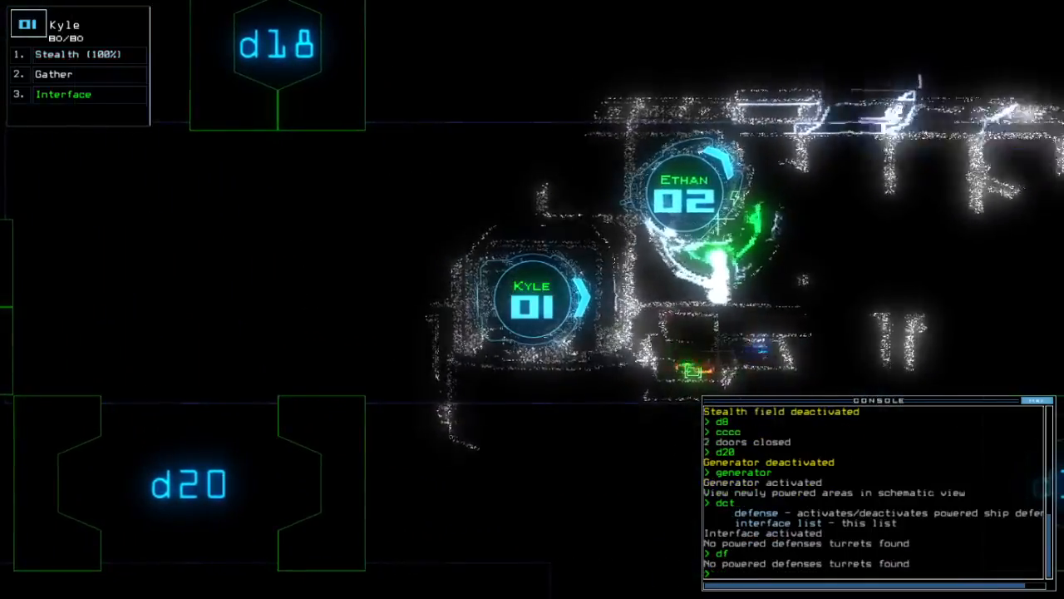
Step: Issue the d18 door command from the console
{"action": "type", "text": "d18"}
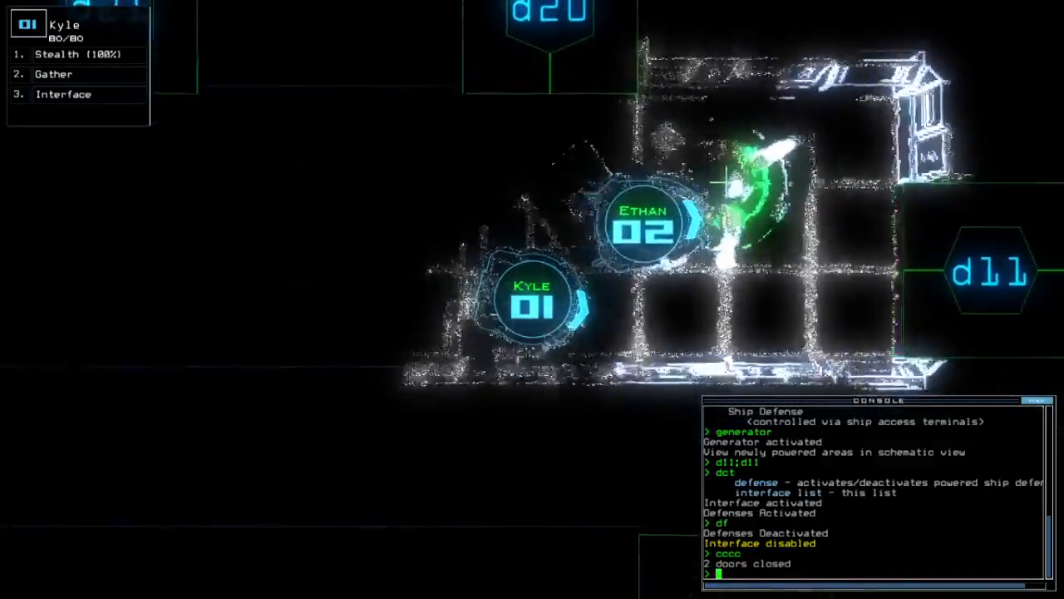
Step: Send Kyle past door d11 under stealth to reach the scrap
{"action": "type", "text": "st;d11"}
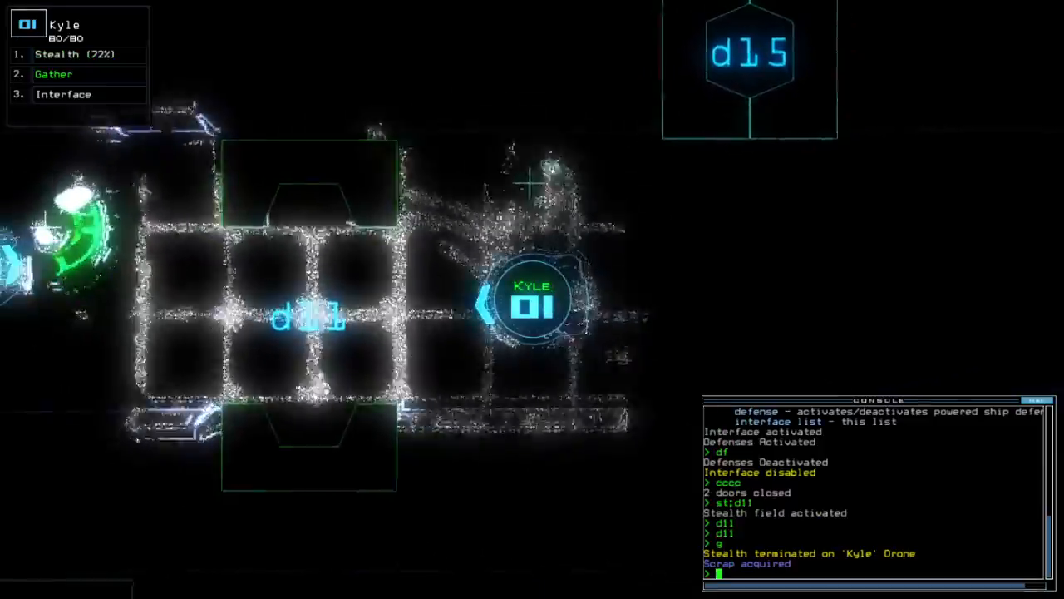
{"action": "type", "text": "d11"}
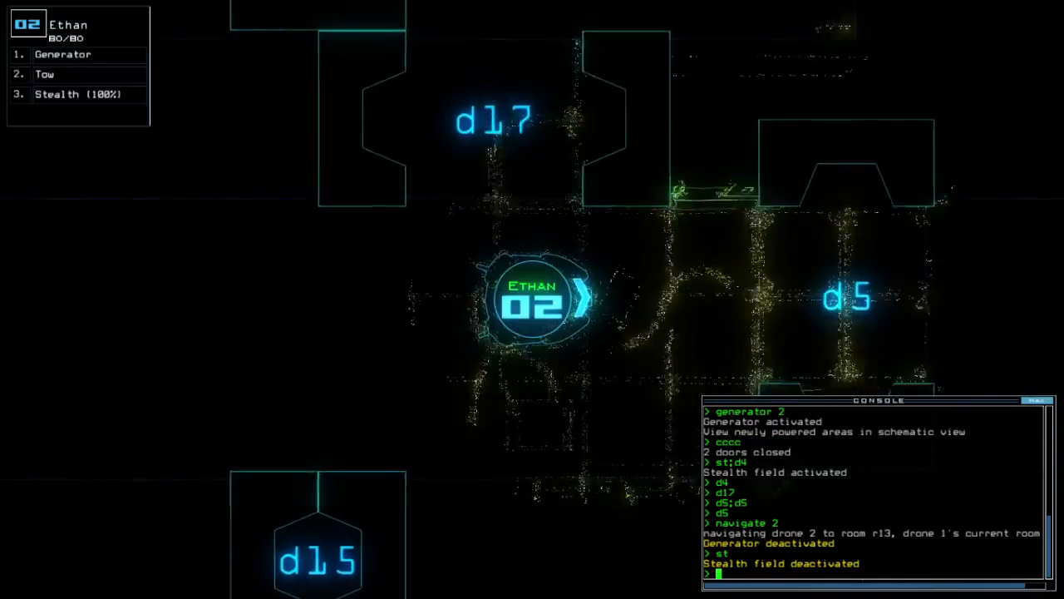
Step: Restart the generator and navigate Ethan (drone 2) back toward the docked ship
{"action": "type", "text": "generator"}
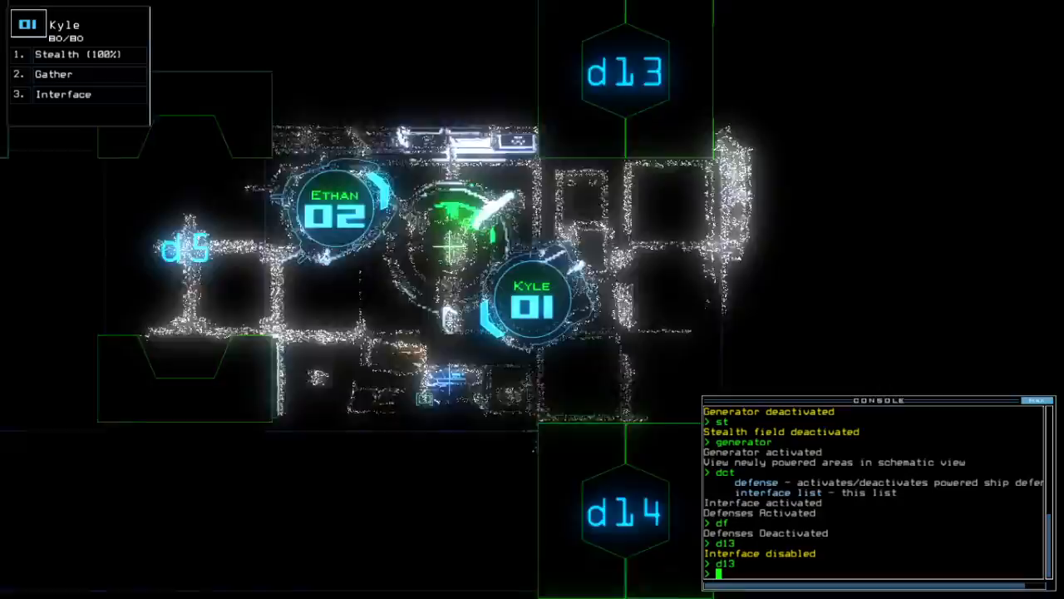
{"action": "type", "text": "navigate 2"}
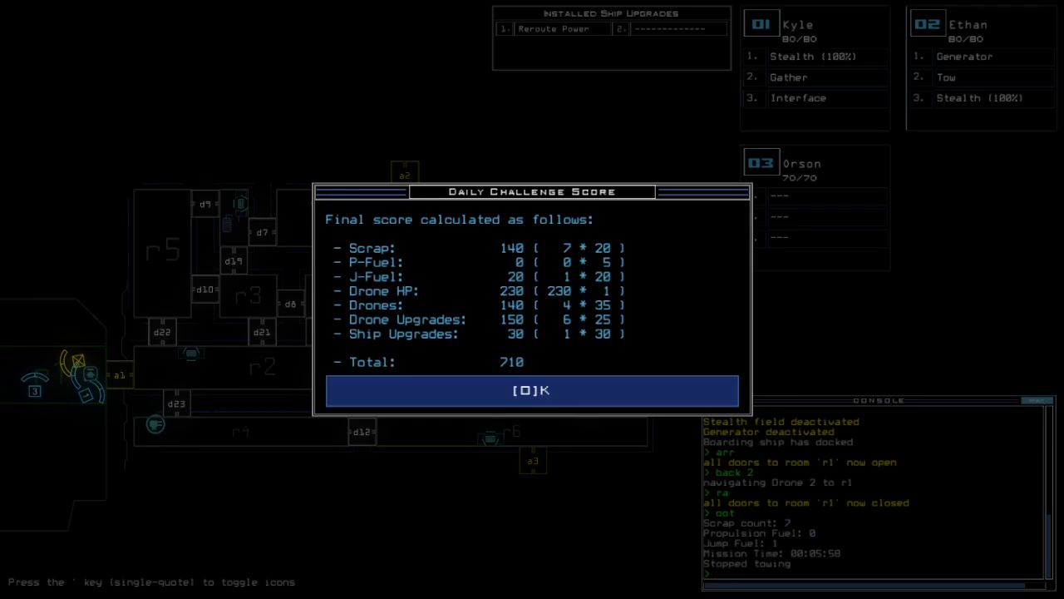
Step: Accept the 710-point Daily Challenge score to see the 03/22/2021 leaderboard
{"action": "left_click", "coordinate": [532, 390]}
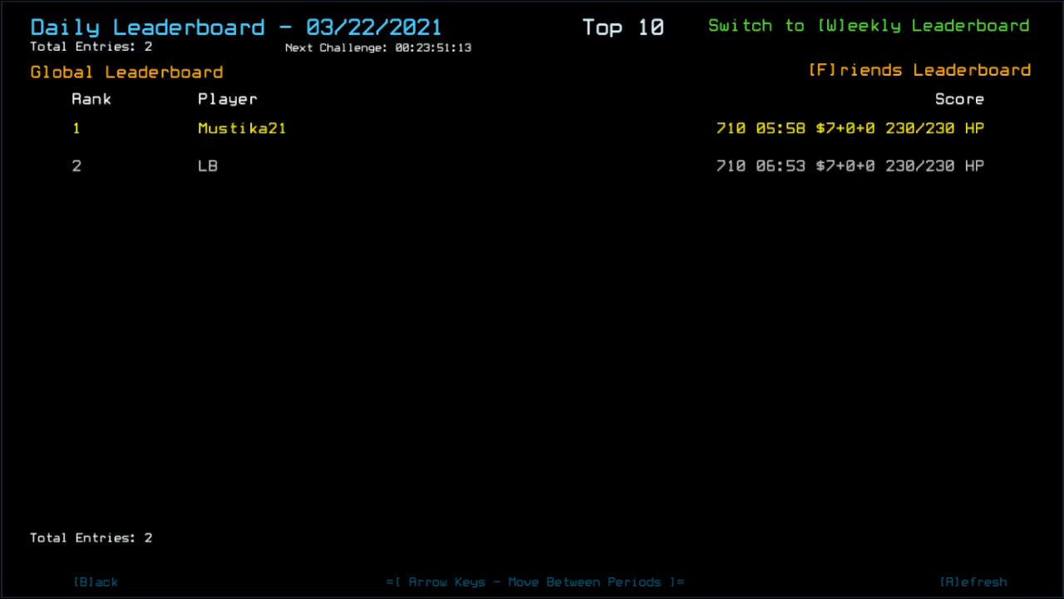